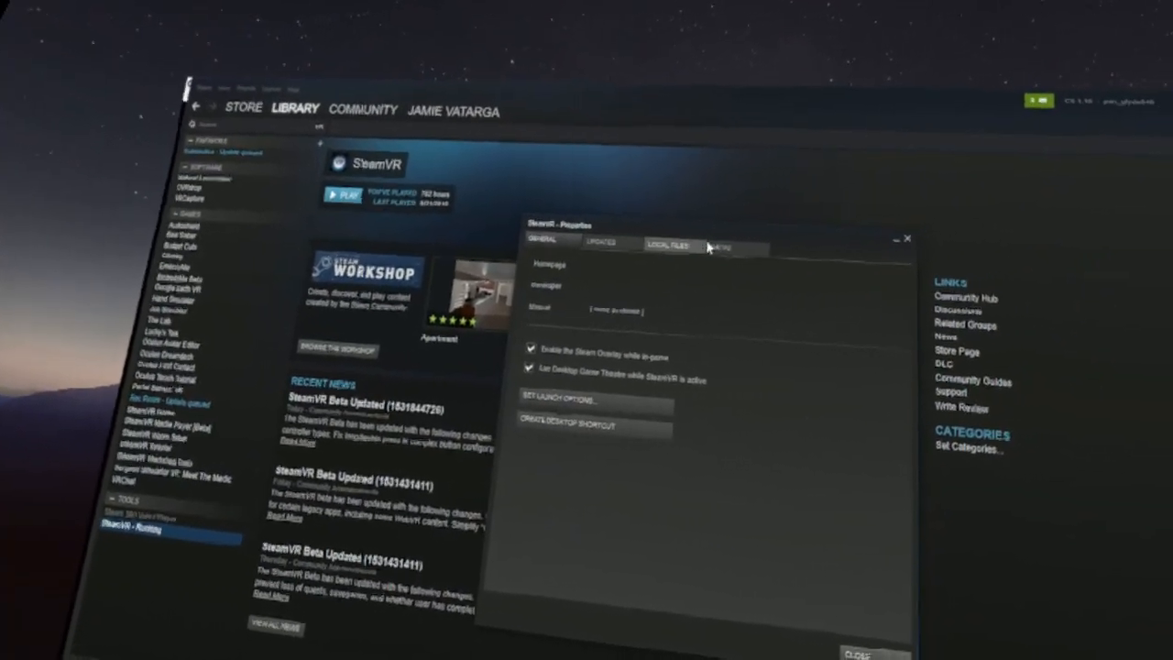
Show SteamVR's Betas properties with the SteamVR Beta Update branch chosen.
{"action": "left_click", "coordinate": [729, 245]}
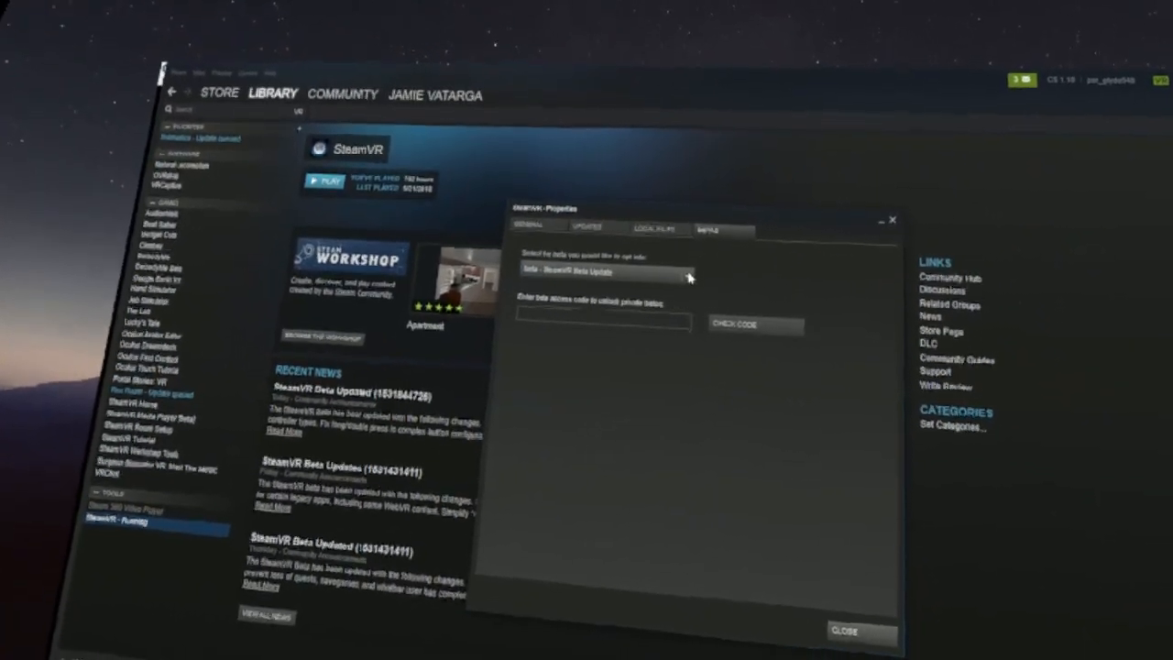
{"action": "left_click", "coordinate": [623, 271]}
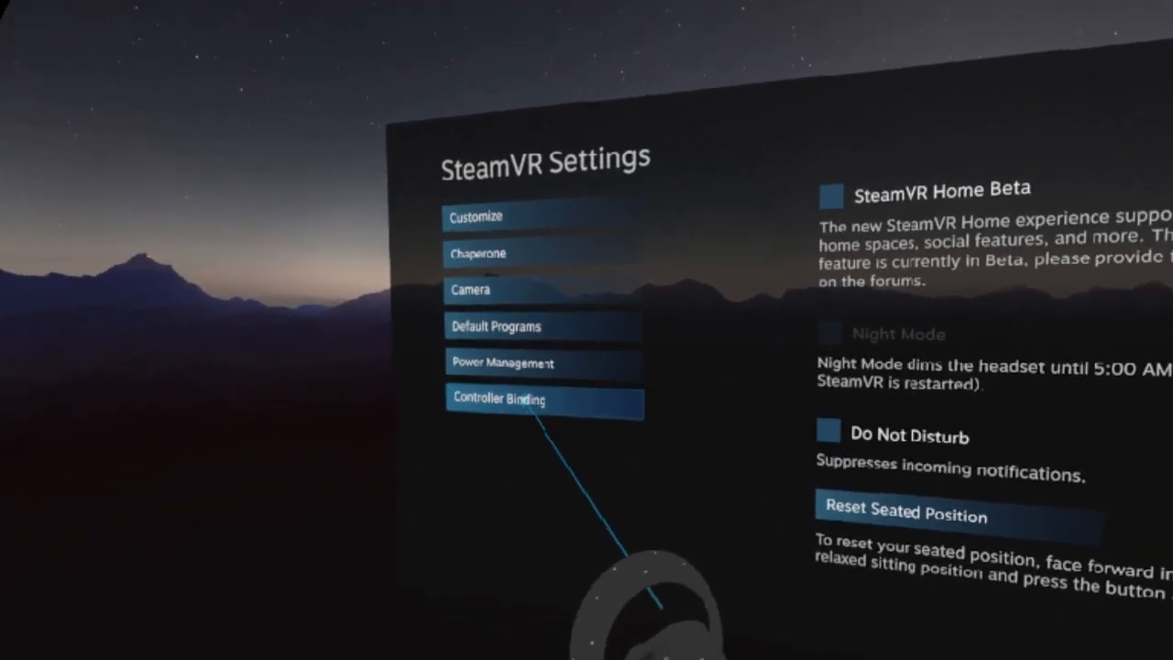
Go to Controller Binding and choose VRChat as the application to edit.
{"action": "left_click", "coordinate": [502, 399]}
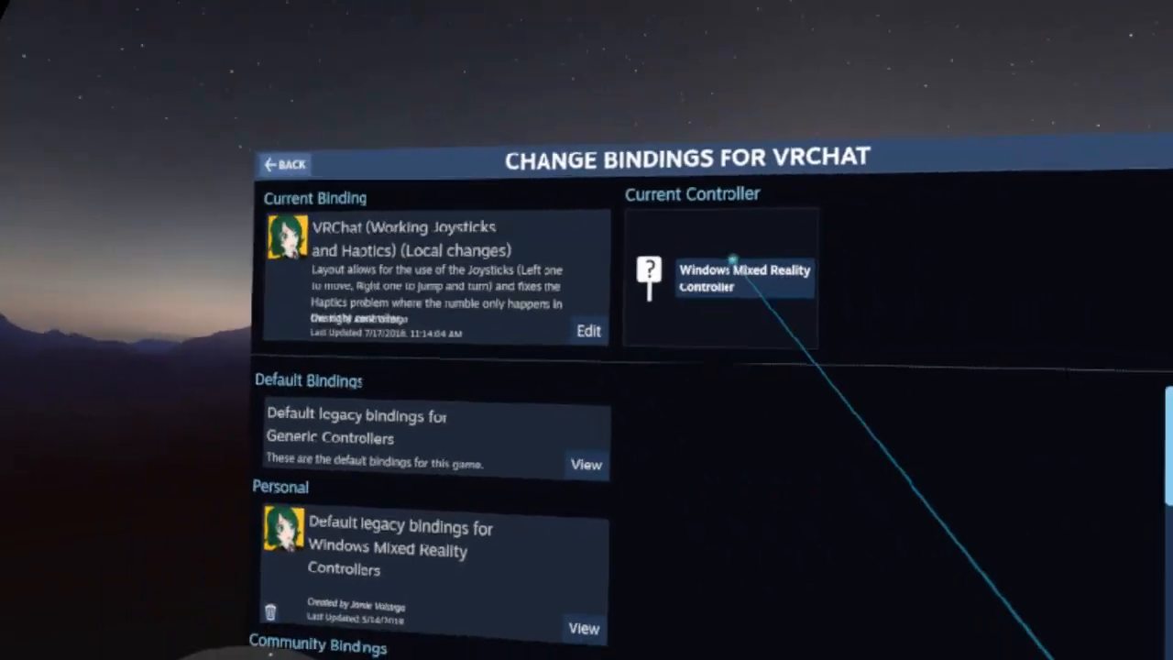
View the community 'VRChat (Working Joysticks and Haptics)' Windows Mixed Reality binding.
{"action": "scroll", "scroll_direction": "down", "scroll_amount": 3}
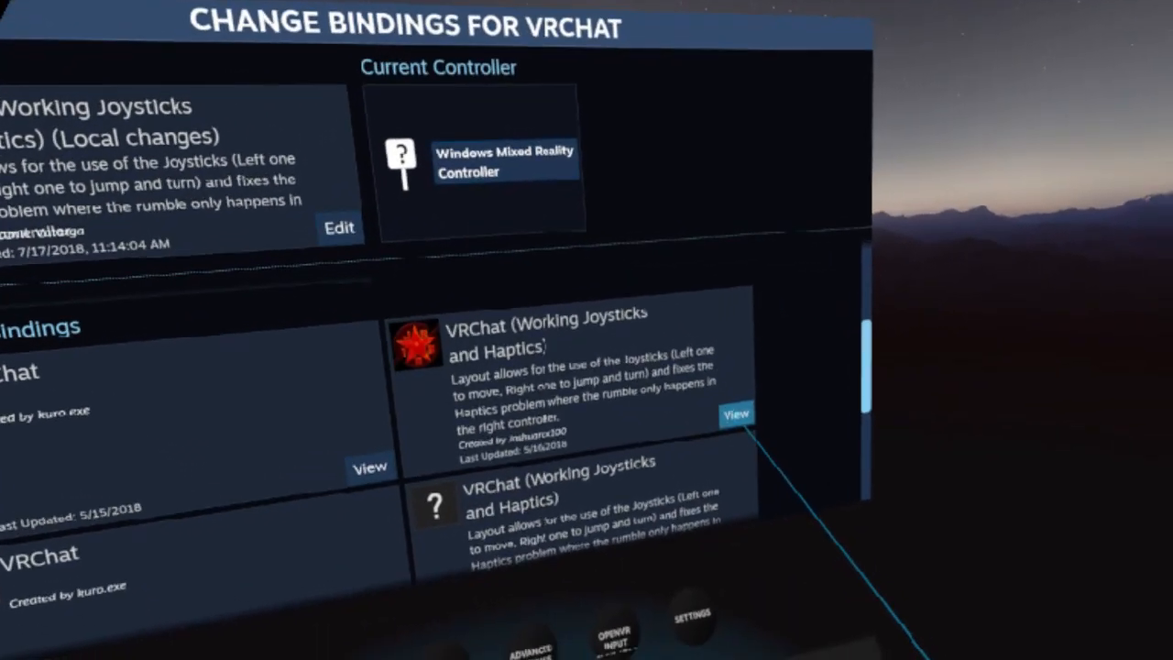
{"action": "left_click", "coordinate": [737, 415]}
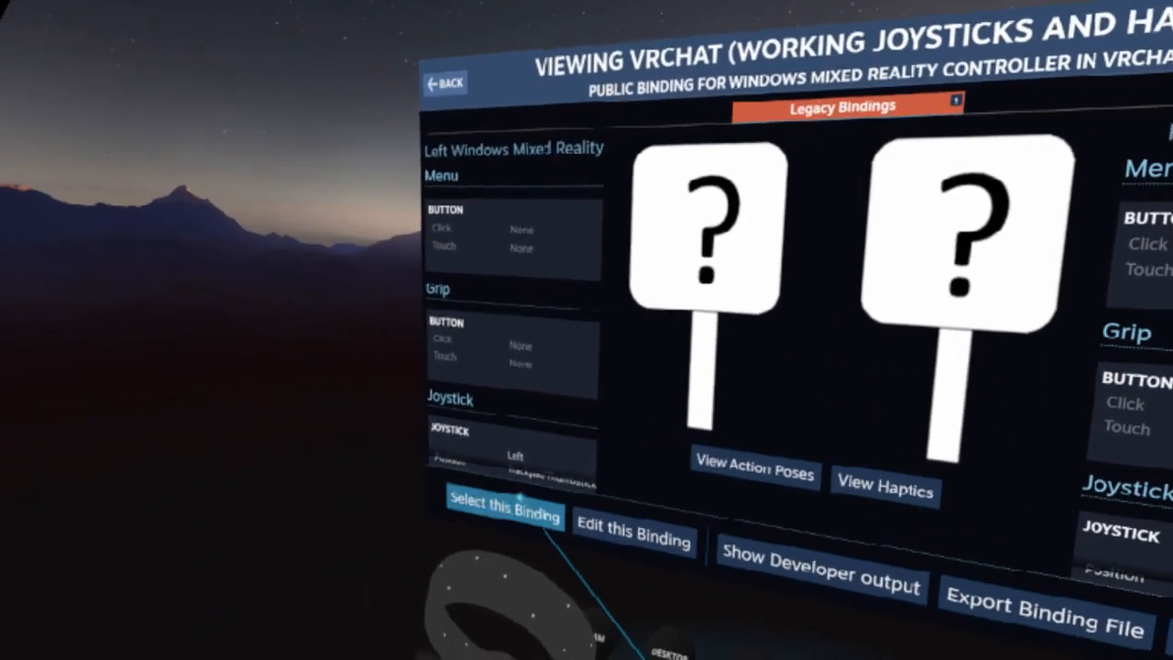
Select Working Joysticks and Haptics as VRChat's binding, saving local changes, and return to the application list.
{"action": "left_click", "coordinate": [500, 516]}
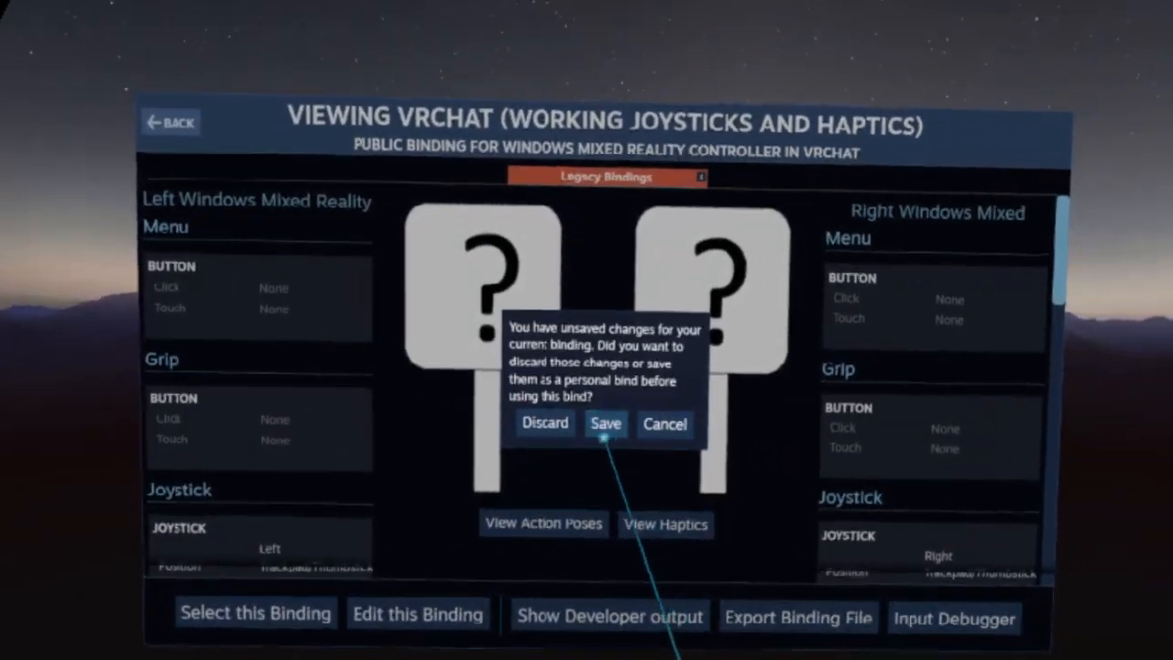
{"action": "left_click", "coordinate": [604, 424]}
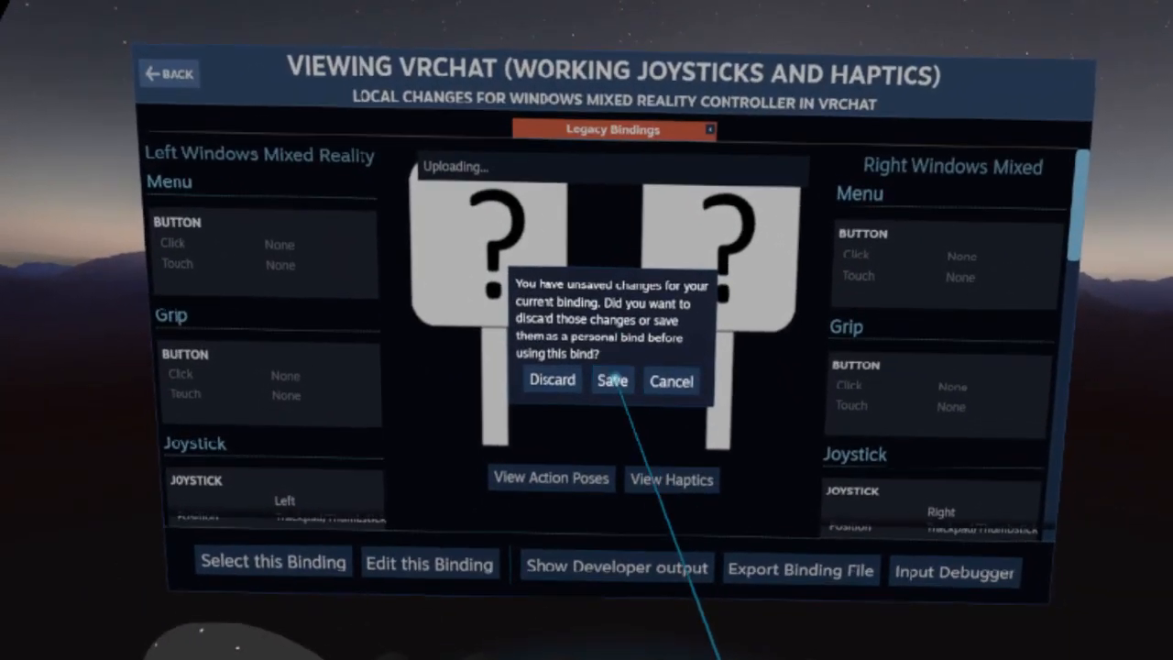
{"action": "left_click", "coordinate": [612, 380]}
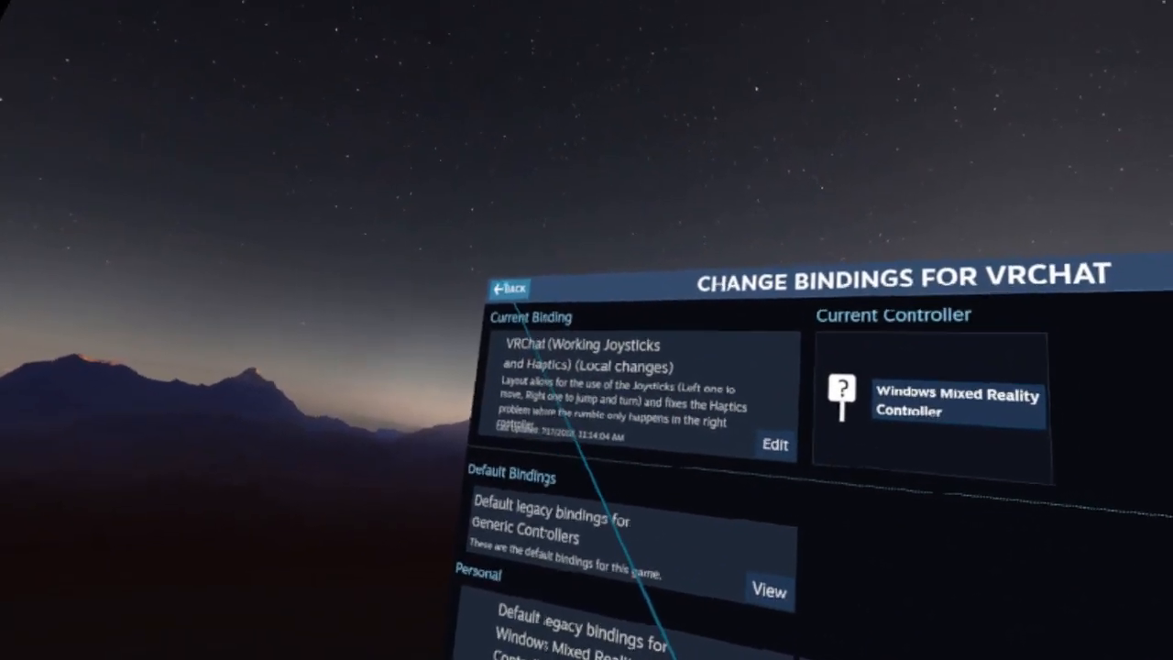
{"action": "left_click", "coordinate": [512, 286]}
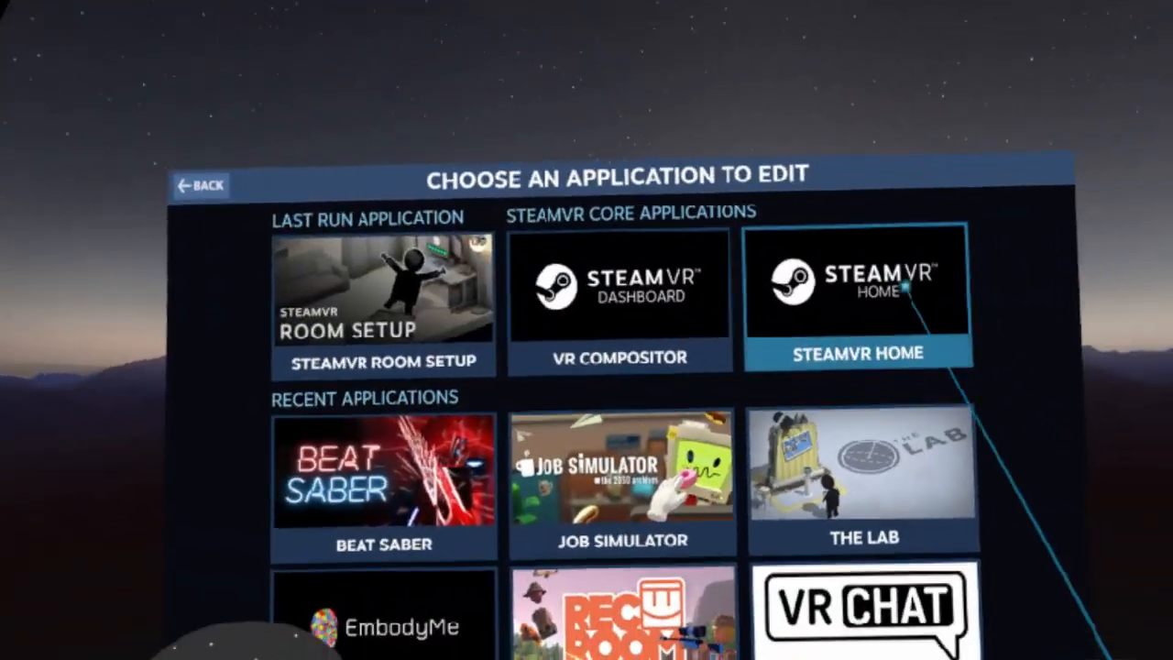